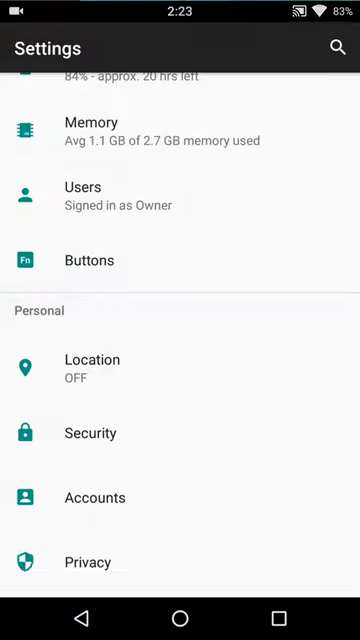
- Review About phone: Pixel XL, Android 7.1, CyanogenMod 14.1 nightly build, then pull down quick settings
scroll(down, 3)
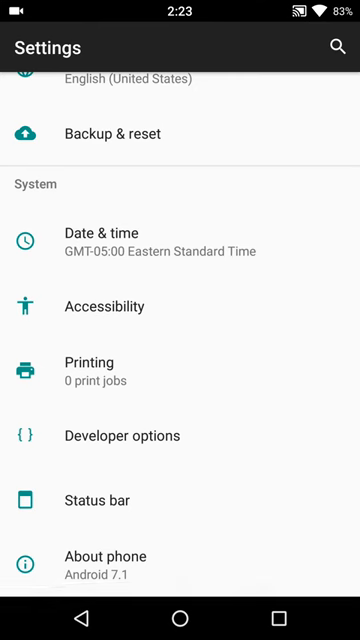
click(112, 556)
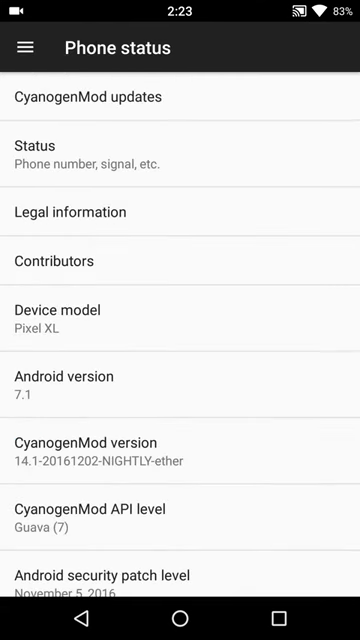
scroll(down, 3)
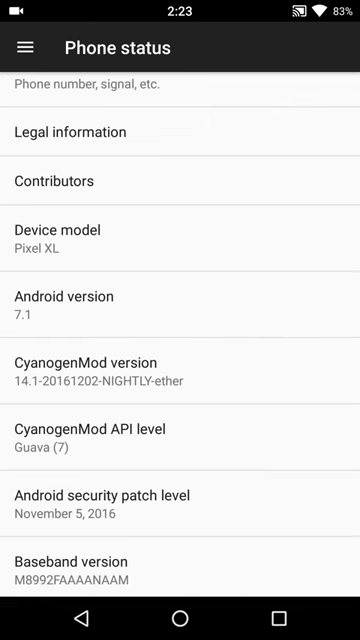
scroll(down, 3)
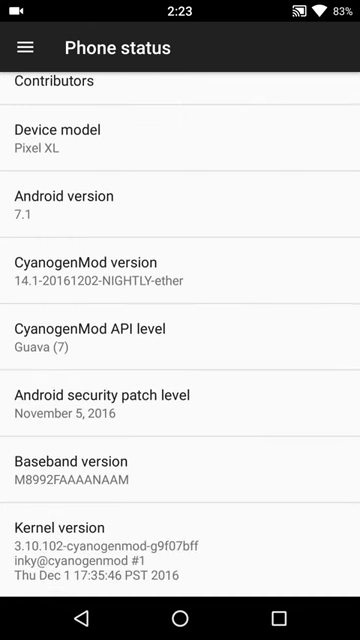
scroll(down, 3)
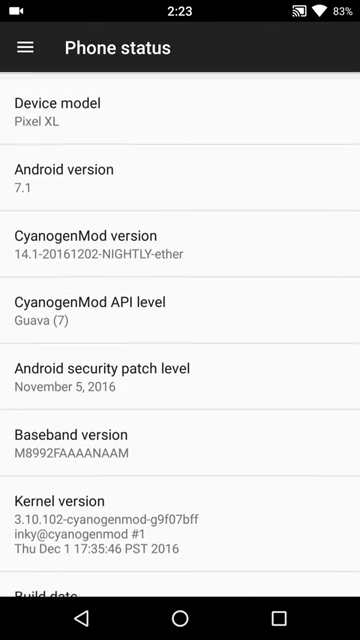
click(180, 616)
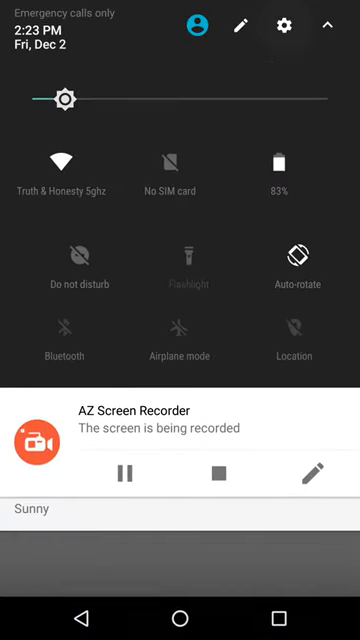
- Dismiss the quick settings shade and scroll through the main Settings list to Buttons
click(284, 24)
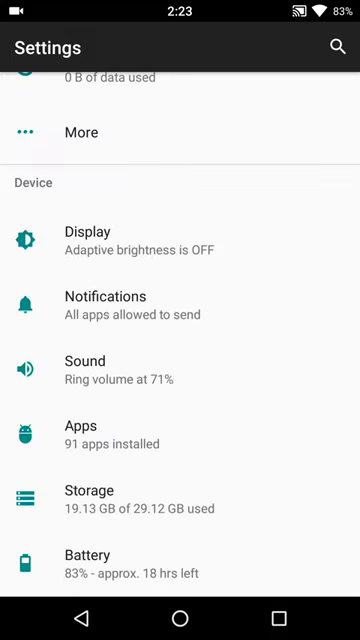
scroll(down, 3)
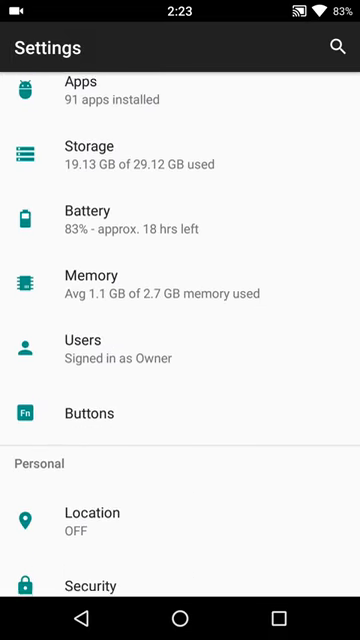
scroll(down, 3)
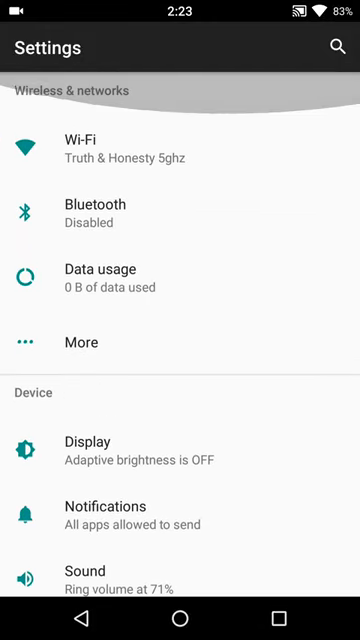
scroll(down, 3)
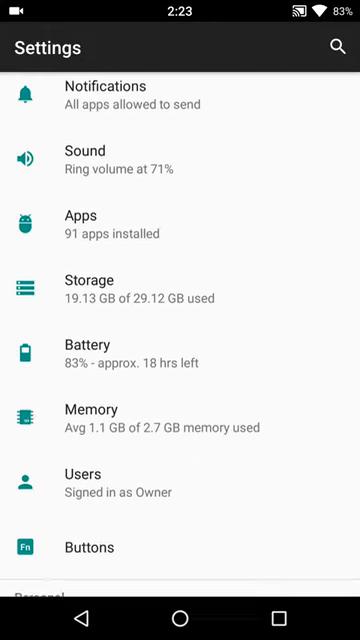
scroll(down, 3)
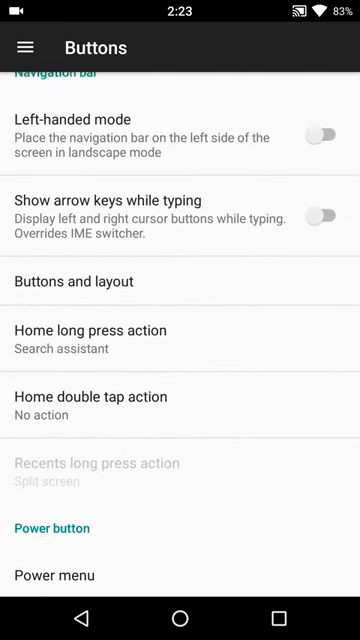
- Browse the Buttons page's navigation bar, power and volume button options, then return to the main list
scroll(down, 3)
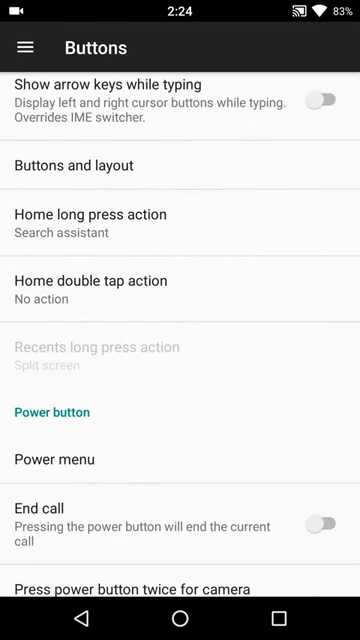
scroll(down, 3)
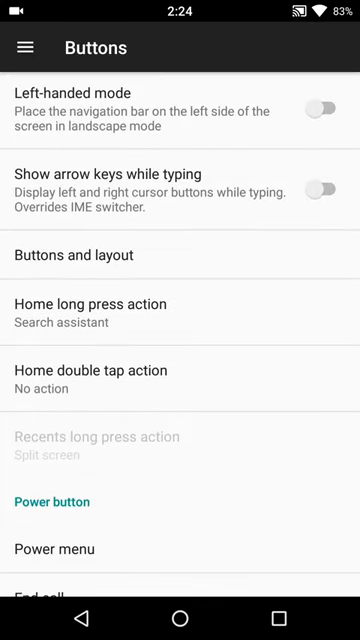
scroll(down, 3)
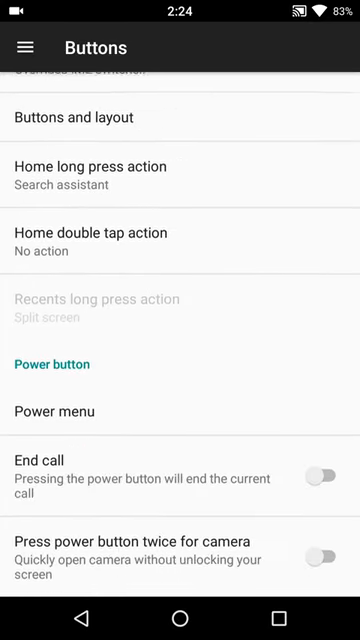
scroll(down, 3)
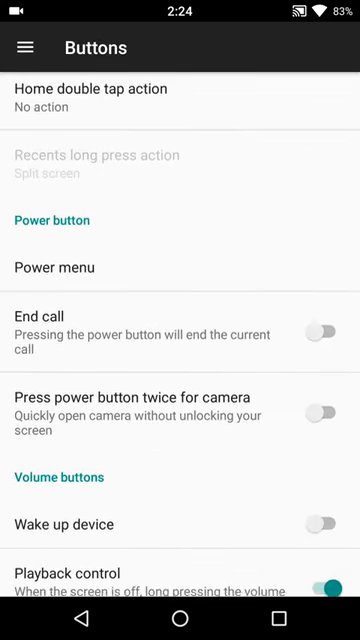
scroll(down, 3)
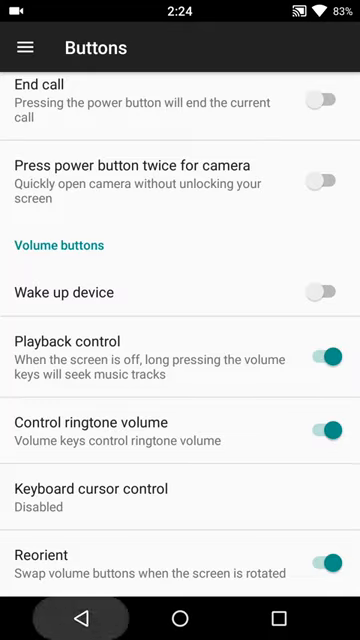
click(24, 48)
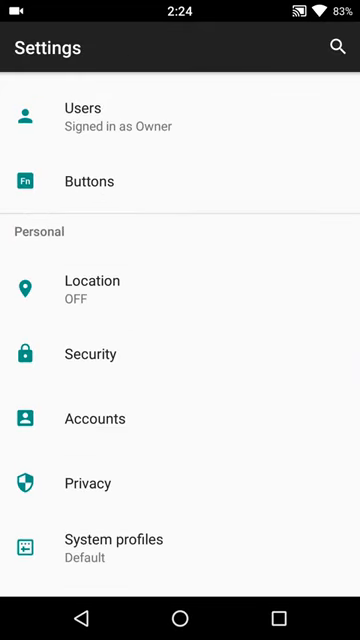
- Scroll the Settings list before launching Google Assistant with a Home long-press
scroll(down, 3)
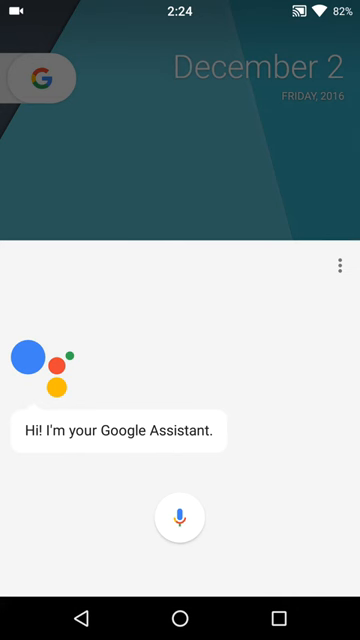
- Dismiss the Assistant greeting and pull down the notification shade with the weather notification
click(180, 516)
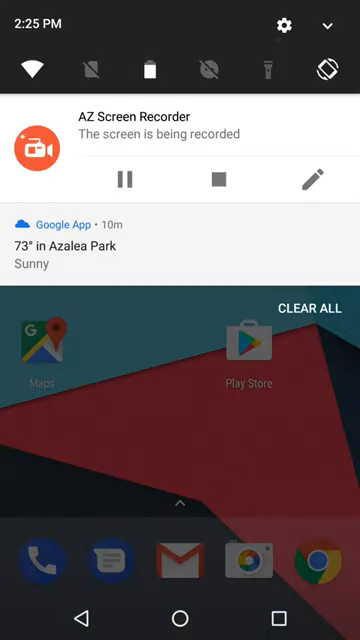
- Close the notification shade and reopen Settings on its main Wi-Fi/Bluetooth/Display list
click(292, 24)
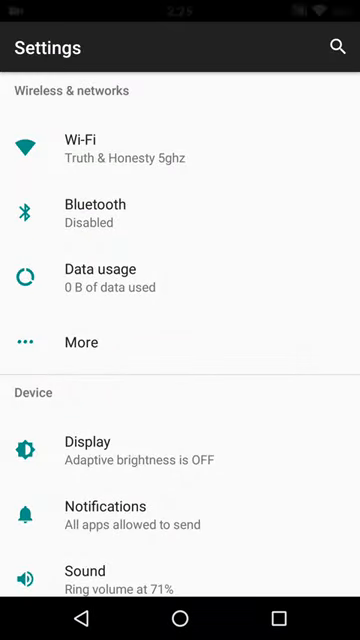
- Scroll the Settings list, then return to the December 2 home screen
scroll(down, 3)
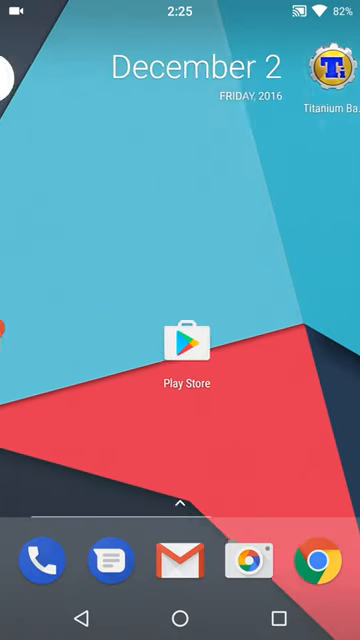
- Swipe the home screen and reopen Settings scrolled to the Personal section
scroll(down, 3)
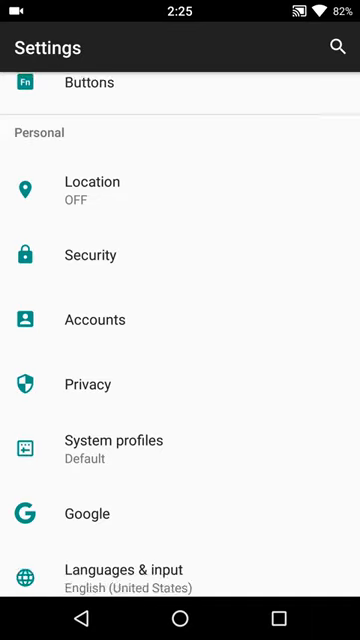
scroll(down, 3)
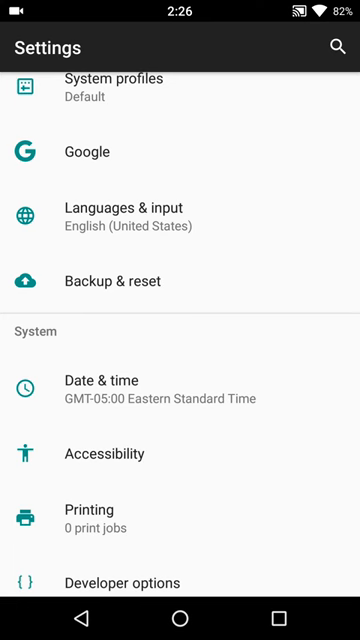
scroll(down, 3)
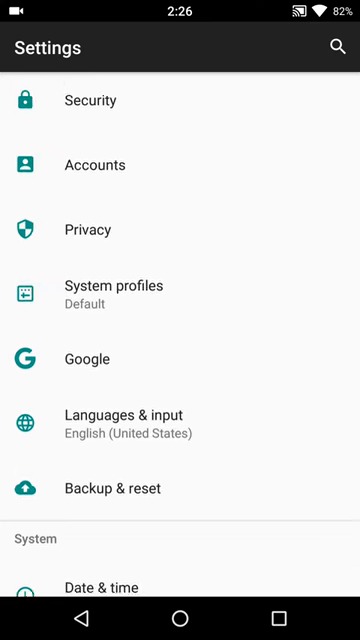
scroll(up, 3)
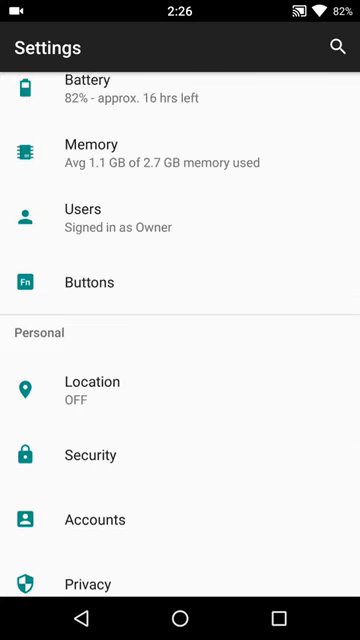
scroll(down, 3)
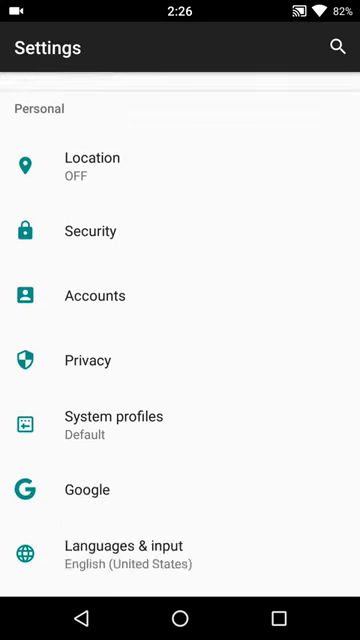
scroll(down, 3)
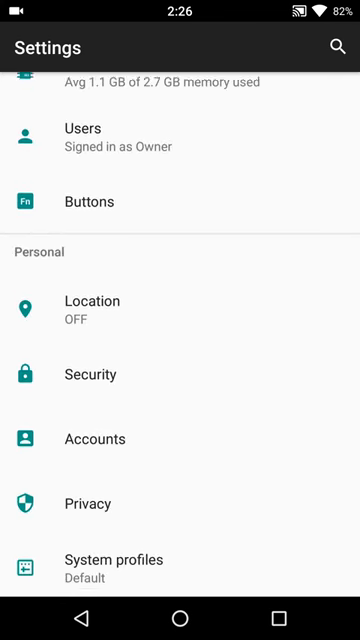
scroll(down, 3)
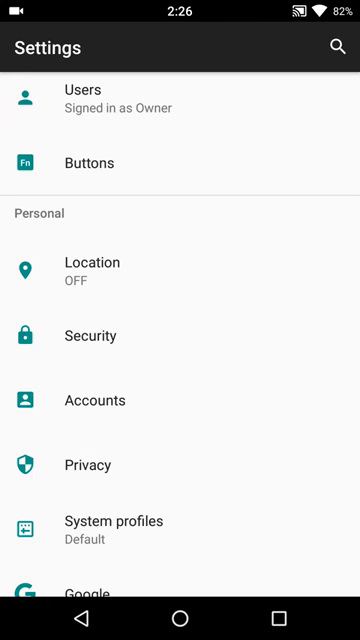
key(POWER)
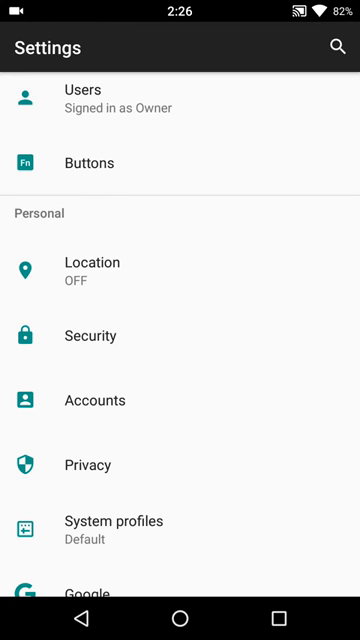
scroll(down, 3)
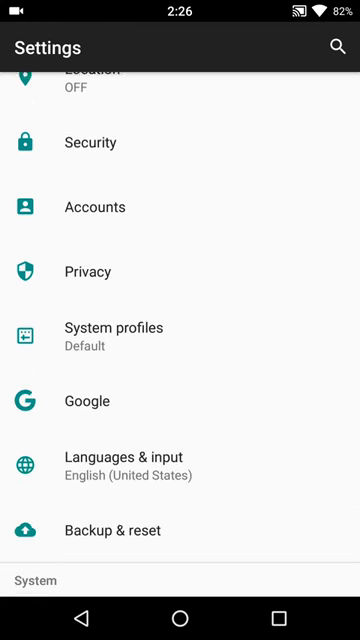
scroll(down, 3)
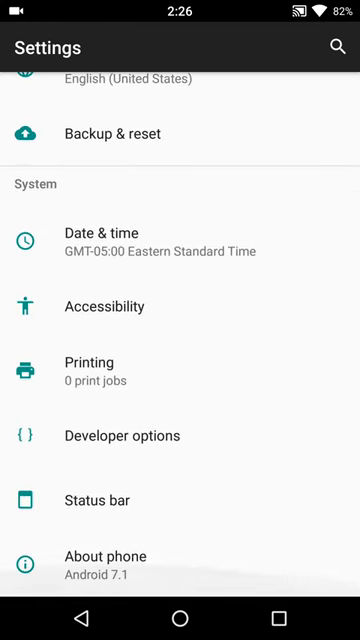